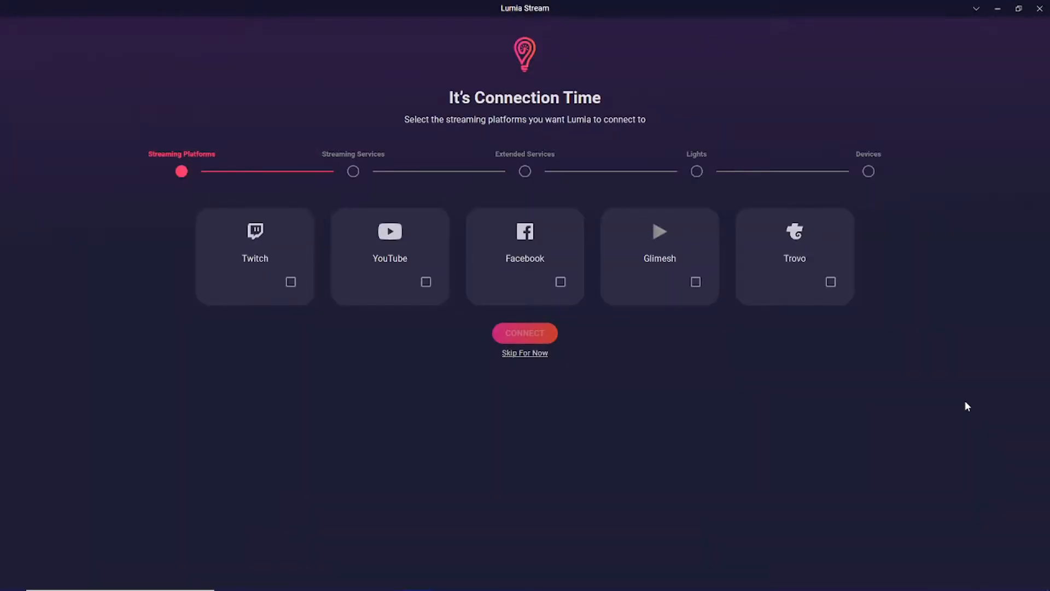
pyautogui.moveTo(967, 378)
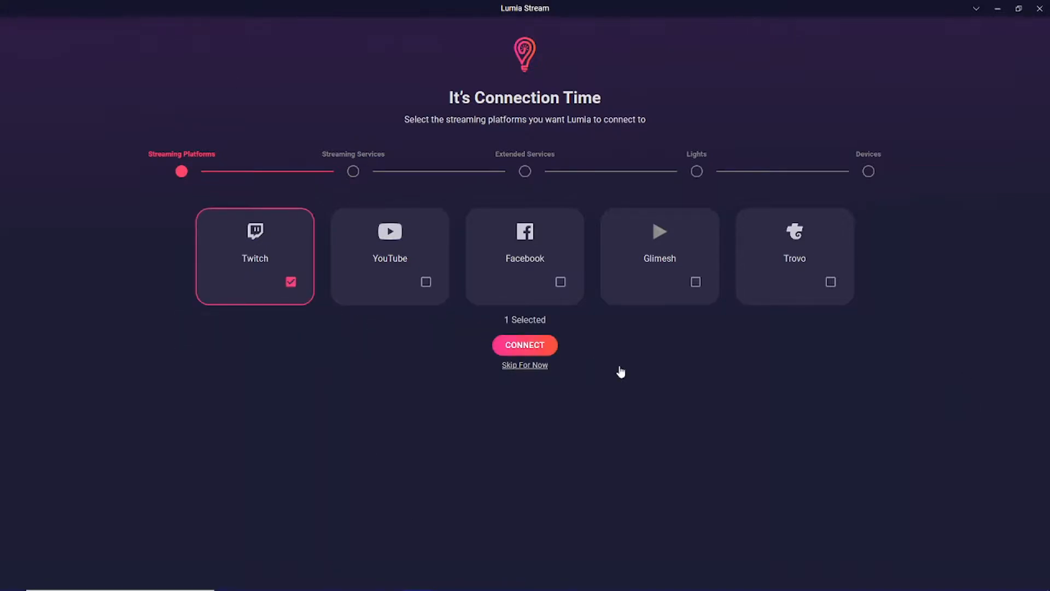
# Connect and log in to the Twitch account, skipping extended services
pyautogui.click(524, 345)
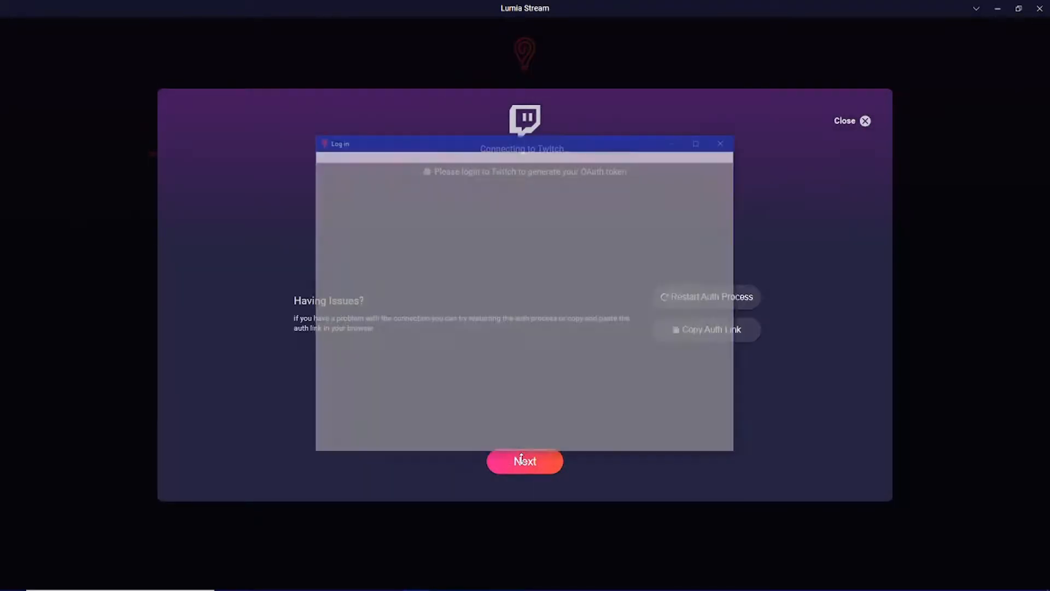
pyautogui.write('lumiacove')
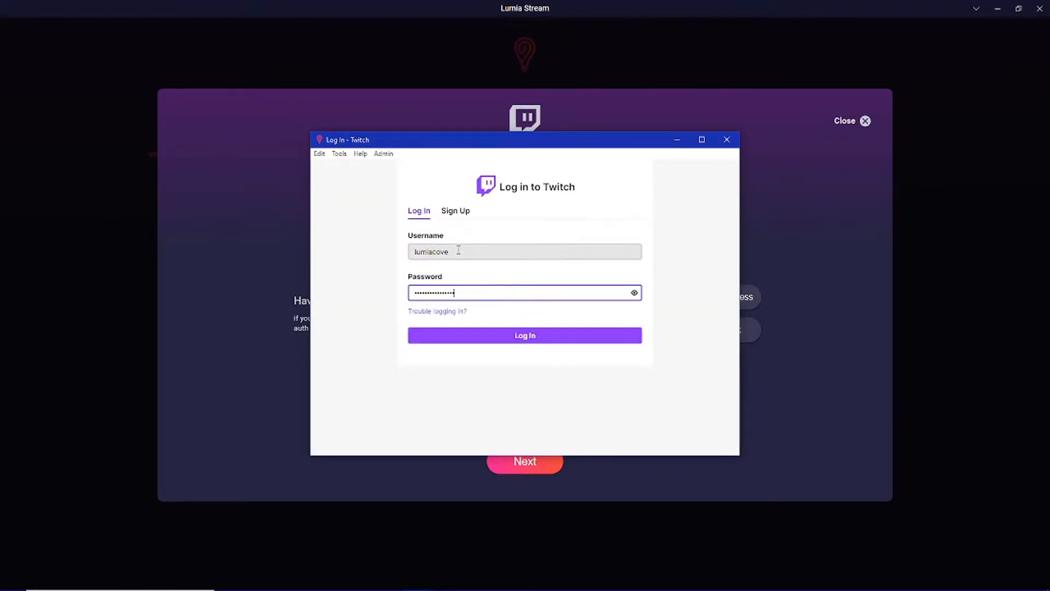
pyautogui.click(524, 335)
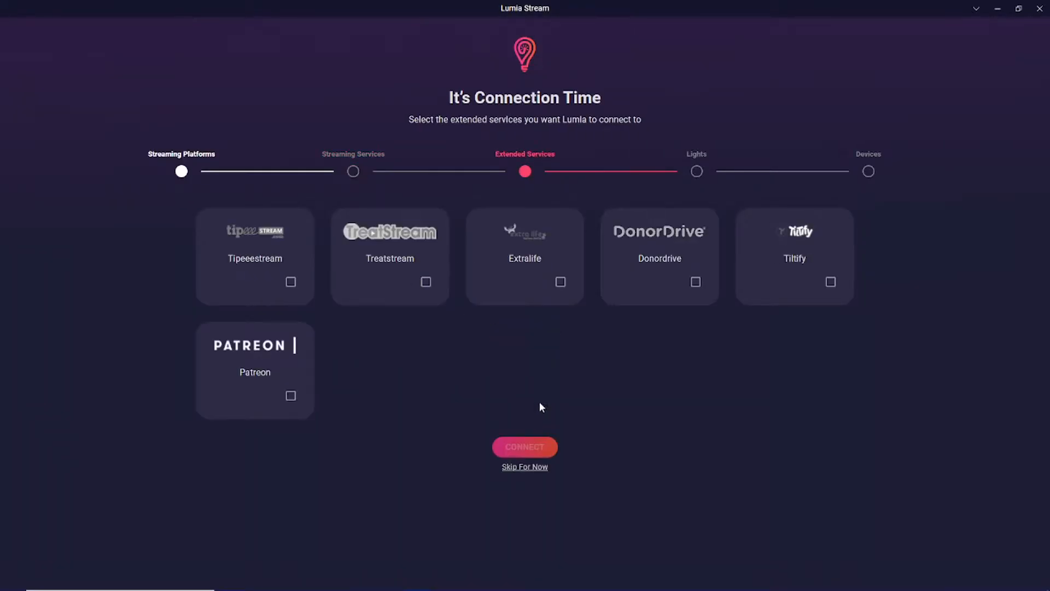
pyautogui.click(524, 446)
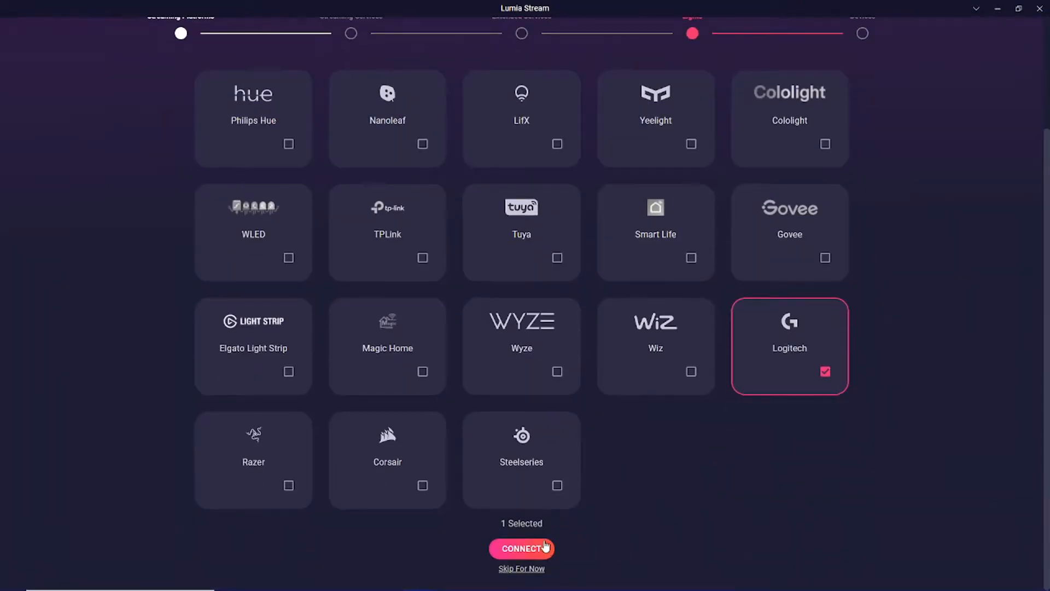
# Connect Logitech lights, including the keyboard and mouse
pyautogui.click(522, 548)
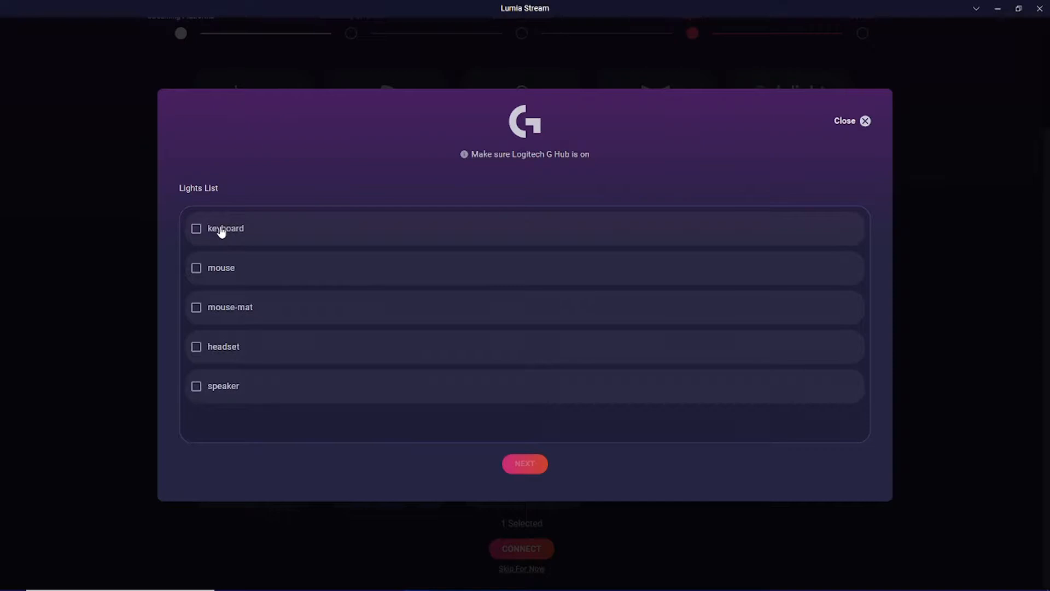
pyautogui.click(196, 229)
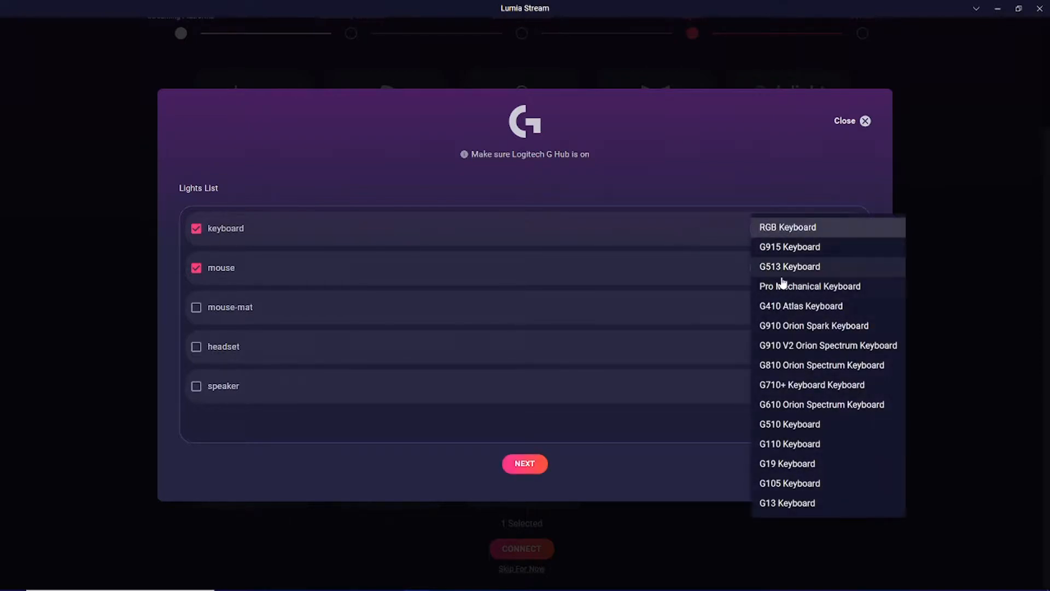
pyautogui.click(789, 246)
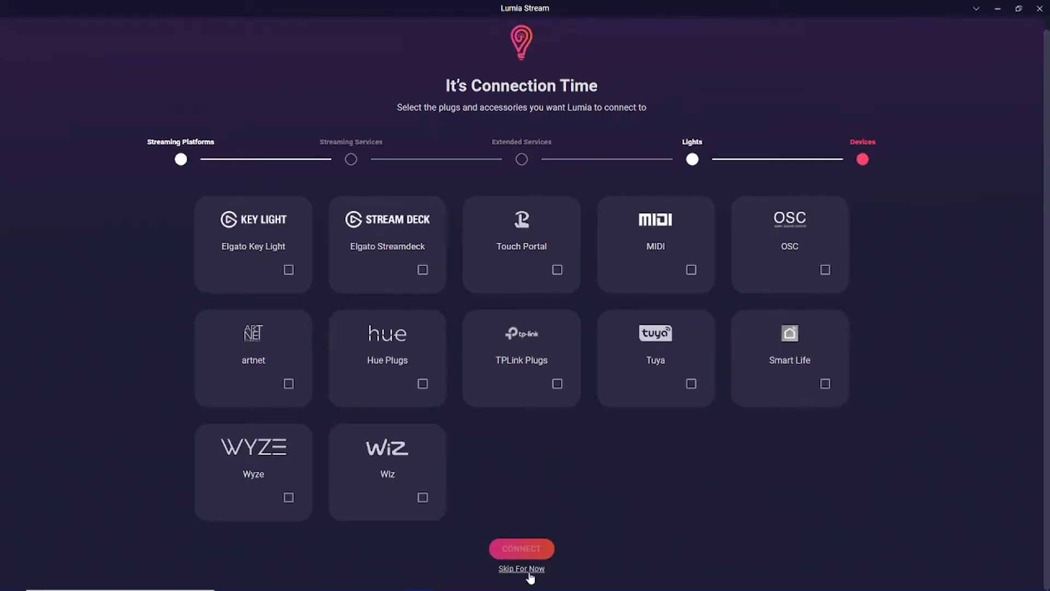
# Skip plugs and accessories, then test the colour chat commands on the lights
pyautogui.click(522, 567)
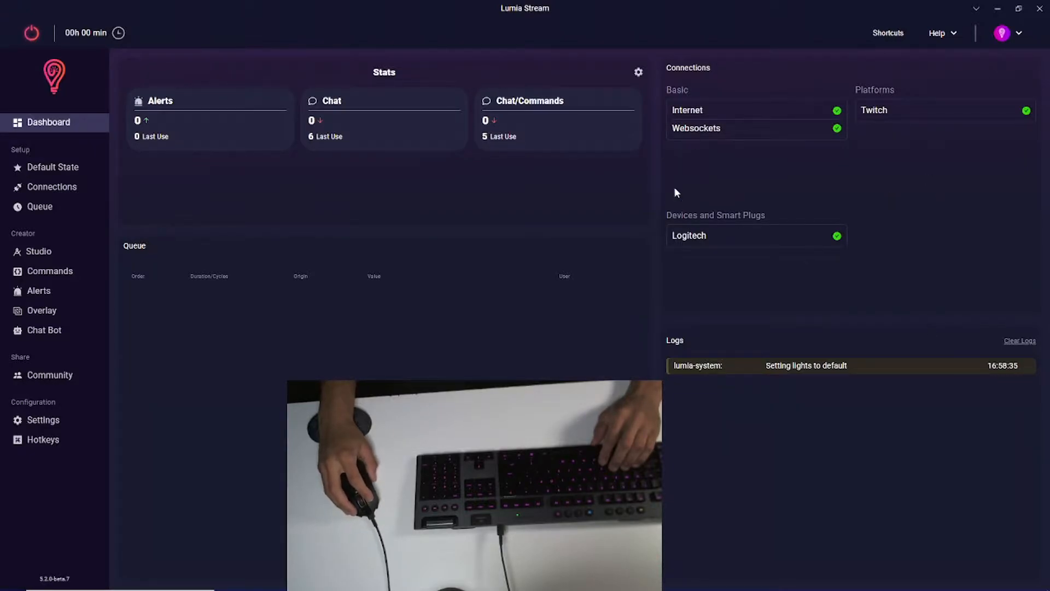
pyautogui.moveTo(828, 245)
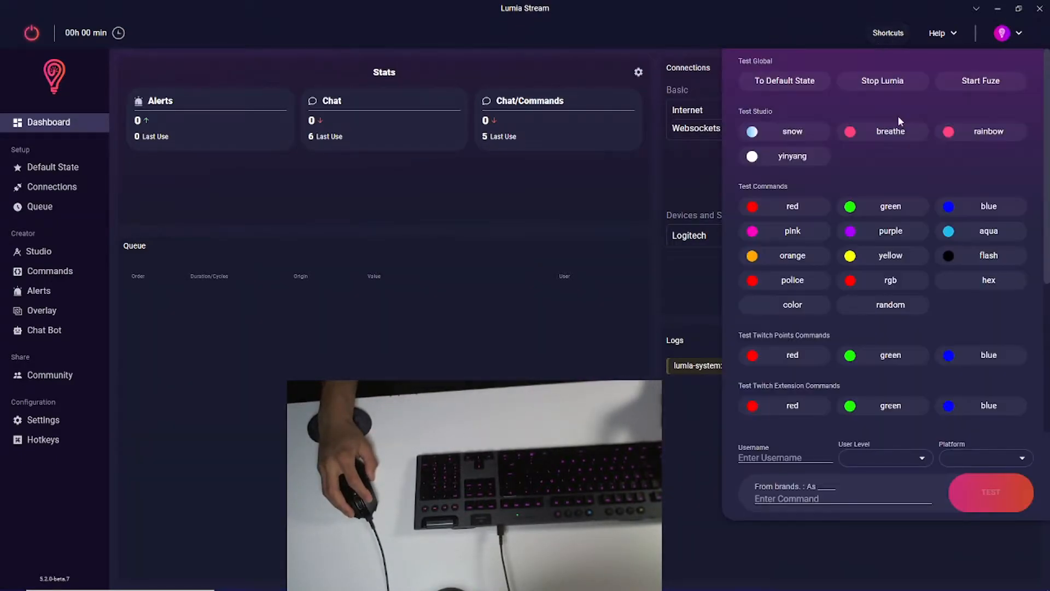
pyautogui.click(989, 206)
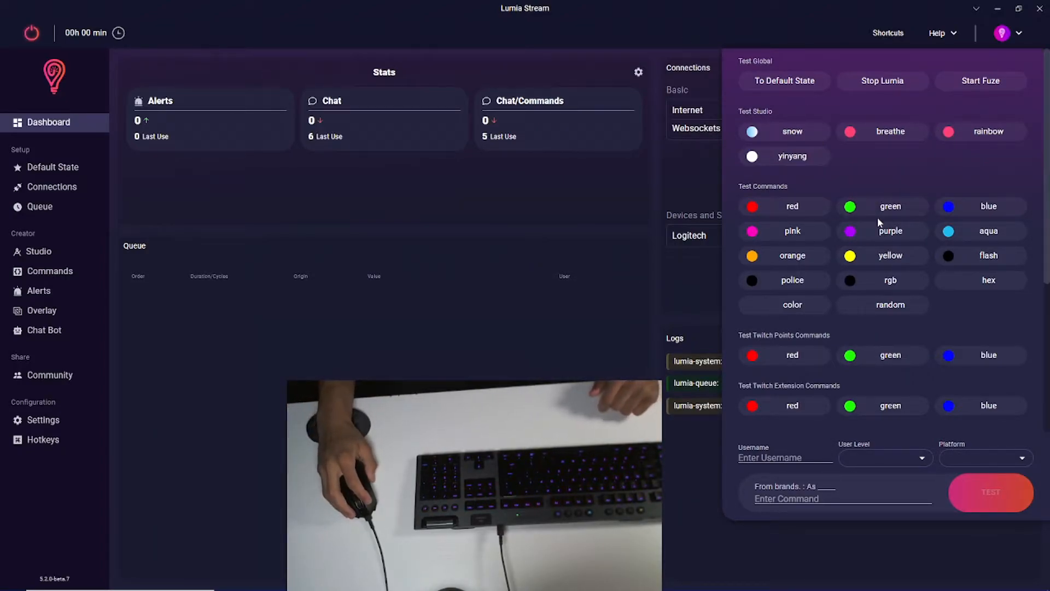
pyautogui.click(891, 231)
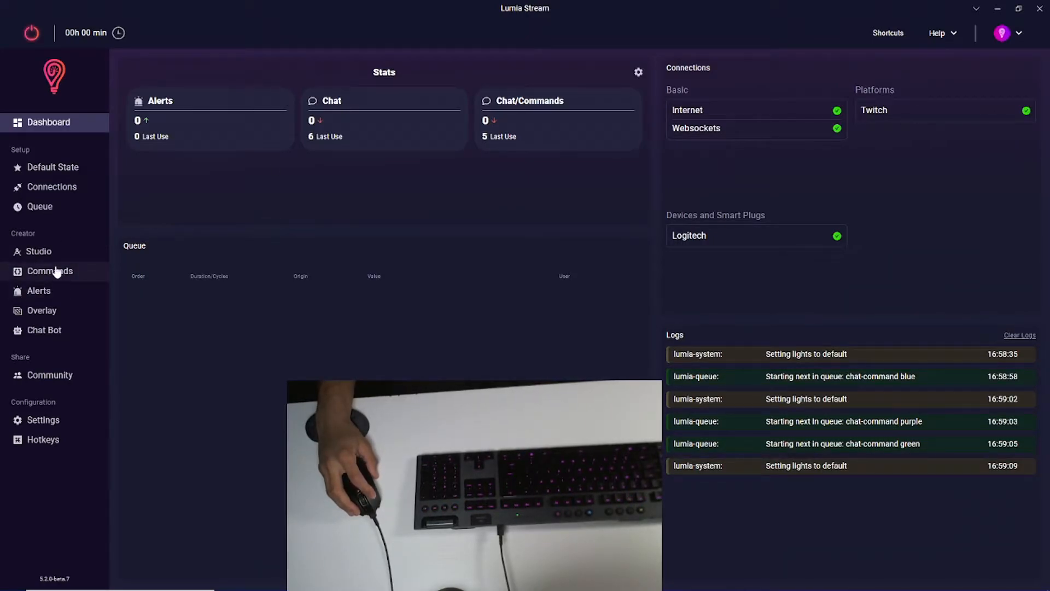
# Add a chat command 'emerald' with the bookmarked green colour and 6-second duration
pyautogui.click(49, 271)
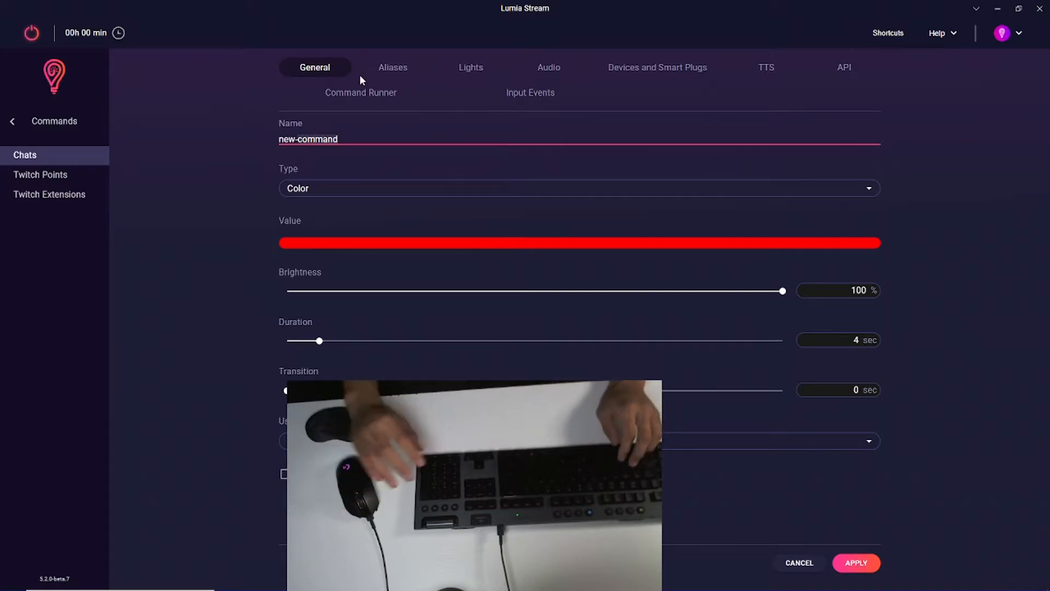
pyautogui.write('emerald')
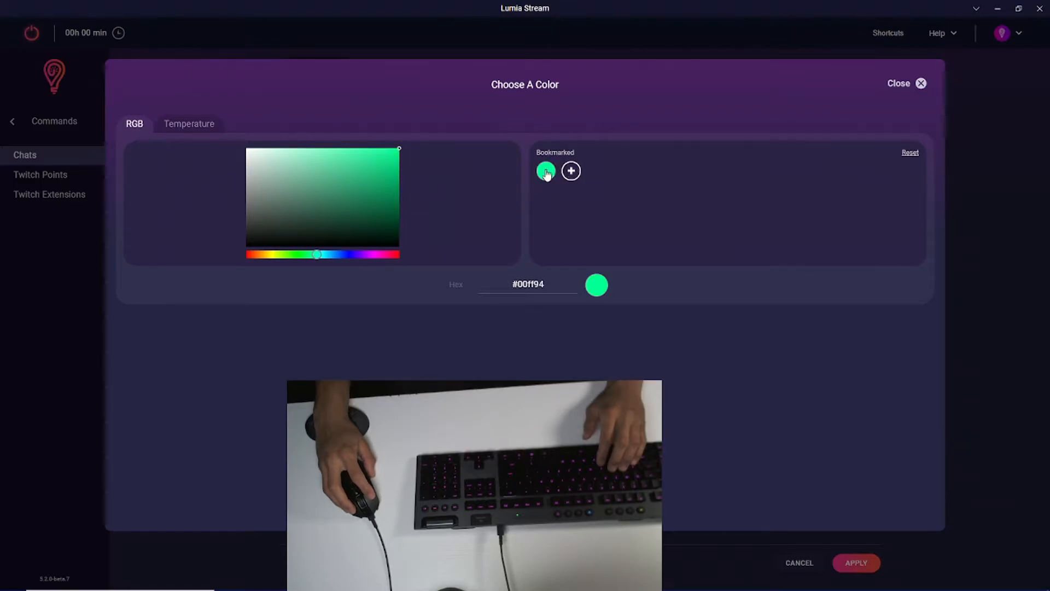
pyautogui.click(901, 83)
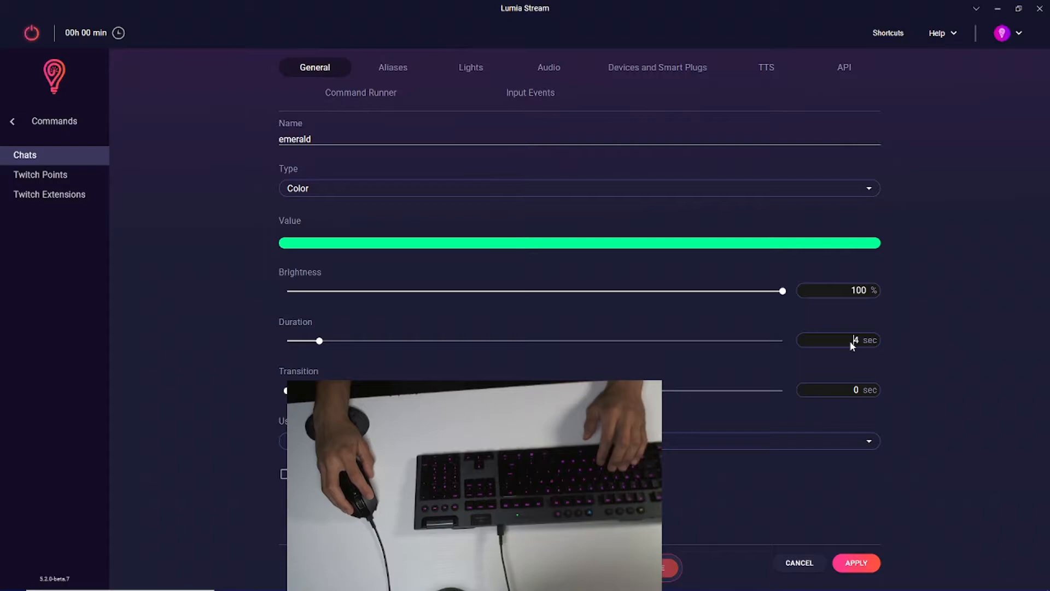
pyautogui.moveTo(324, 341); pyautogui.dragTo(334, 340)
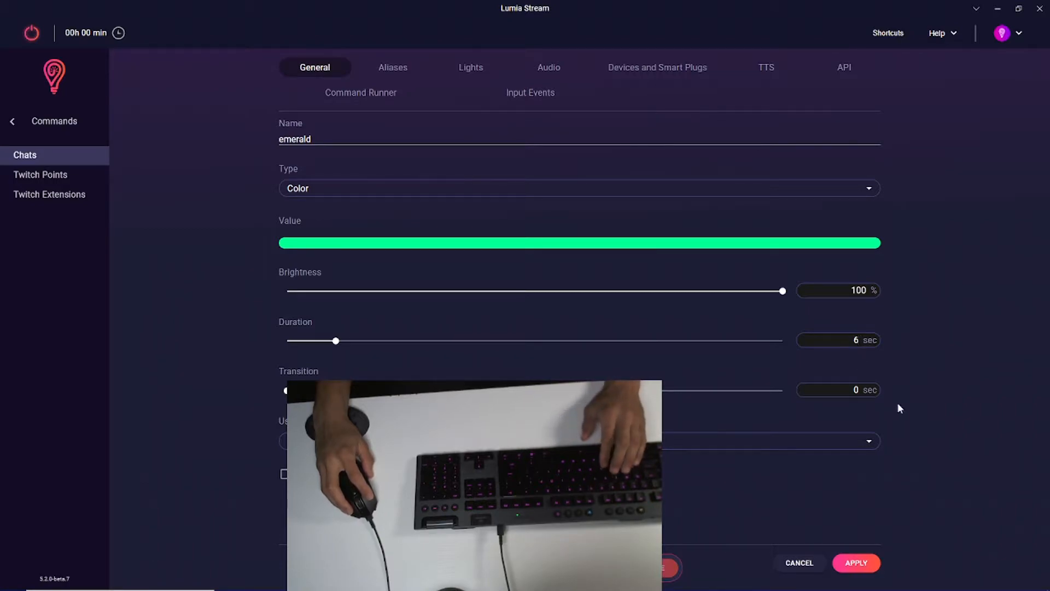
pyautogui.moveTo(764, 521)
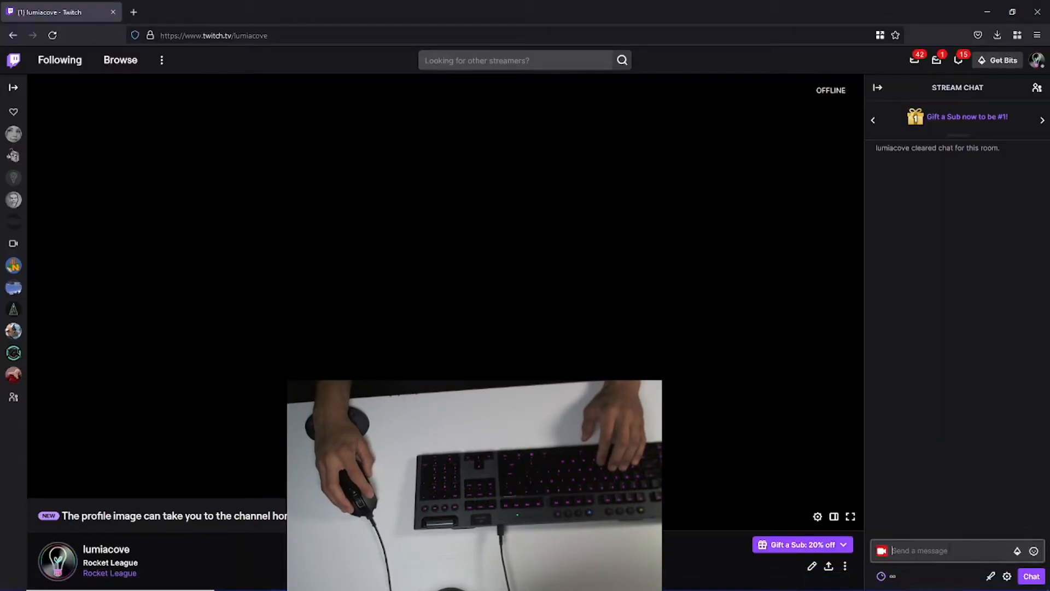
# Start a message in the Twitch channel's stream chat
pyautogui.click(944, 550)
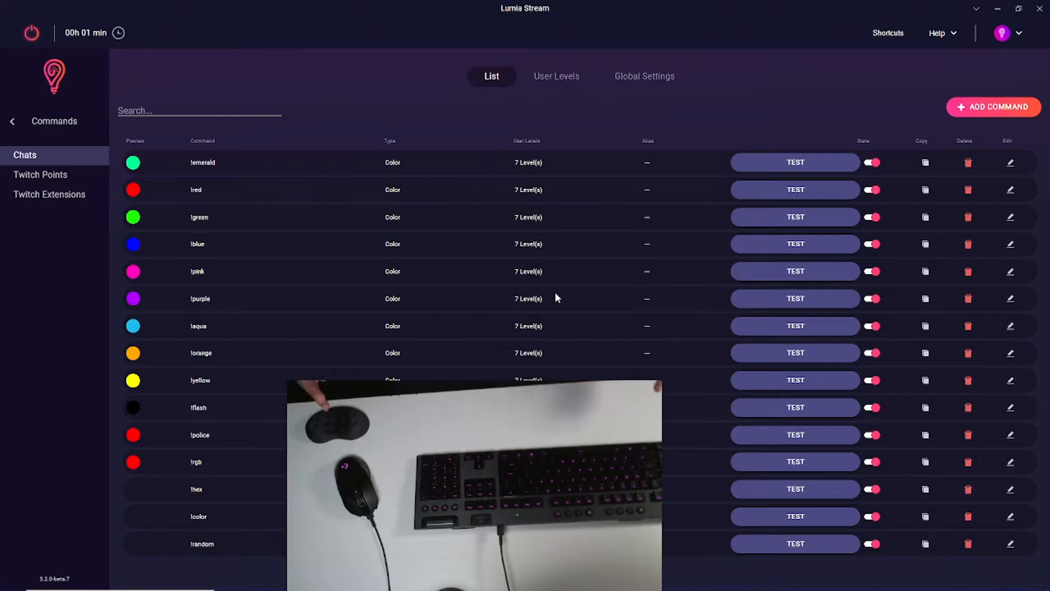
pyautogui.moveTo(461, 183)
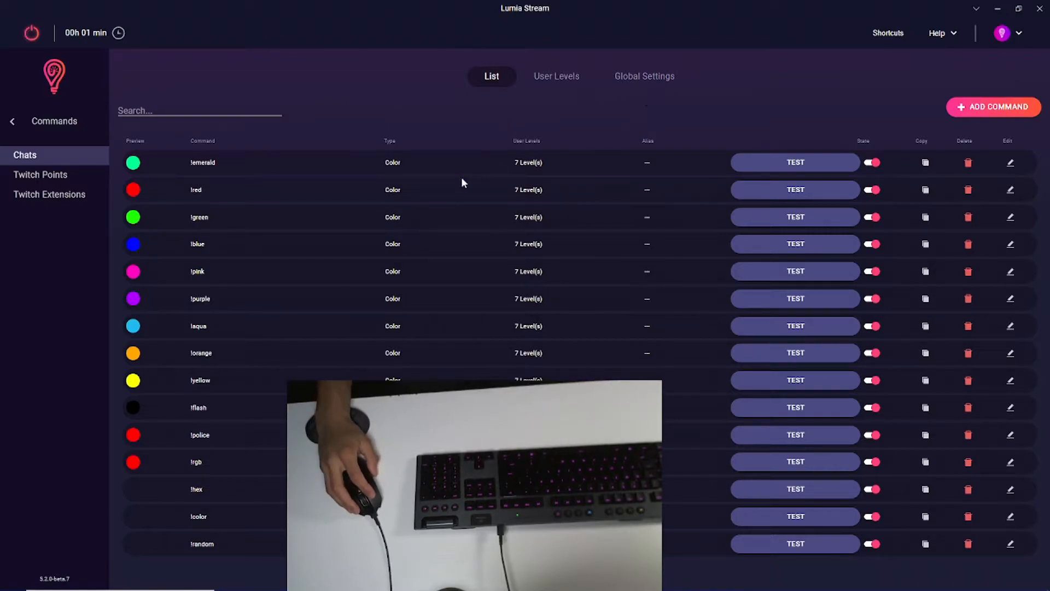
# Create a new Twitch Points command named 'emerald'
pyautogui.click(40, 175)
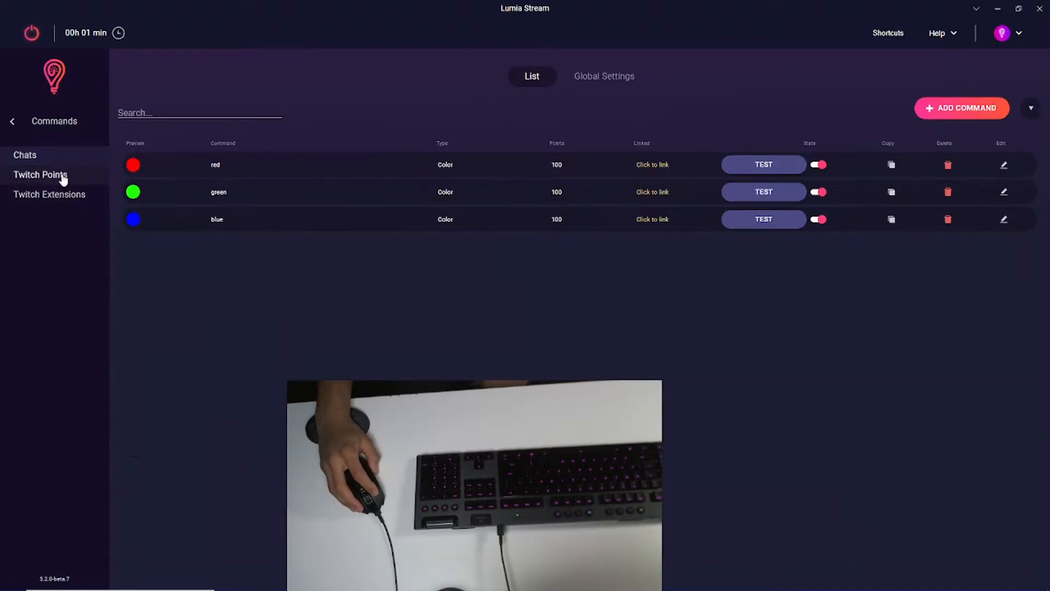
pyautogui.click(40, 175)
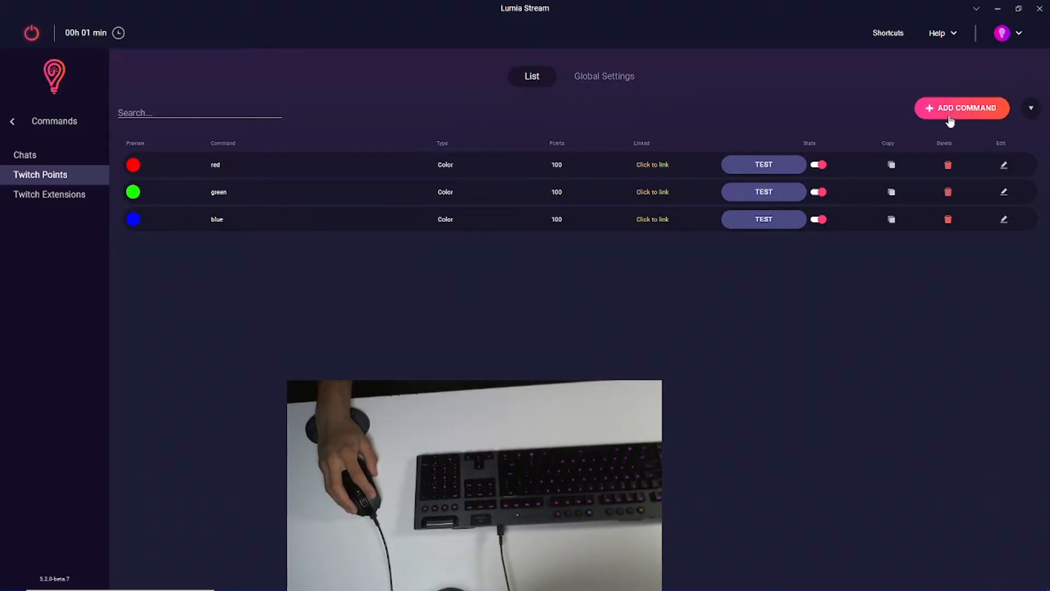
pyautogui.click(960, 109)
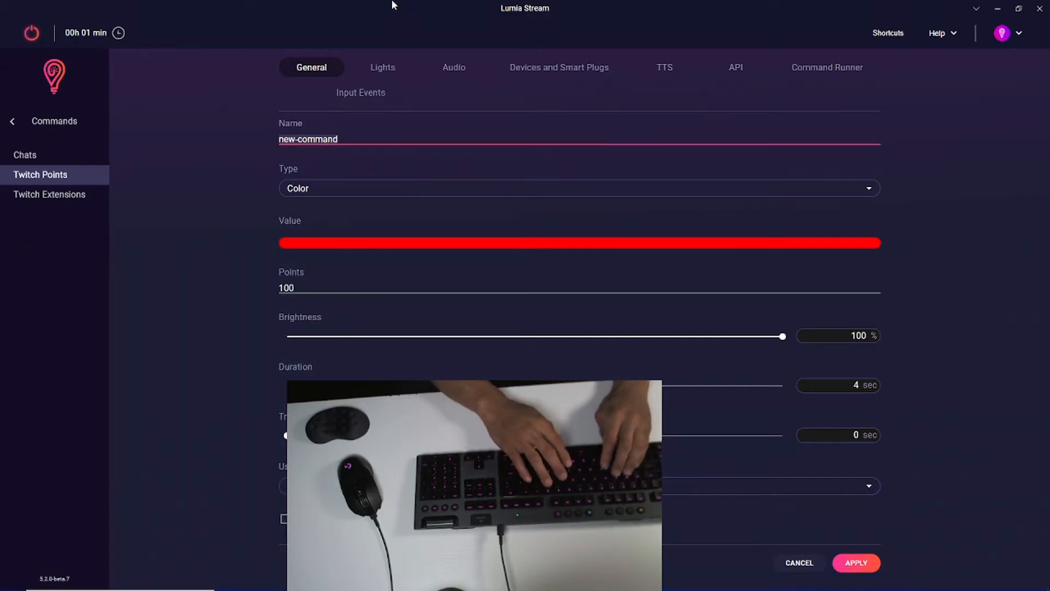
pyautogui.write('emerald')
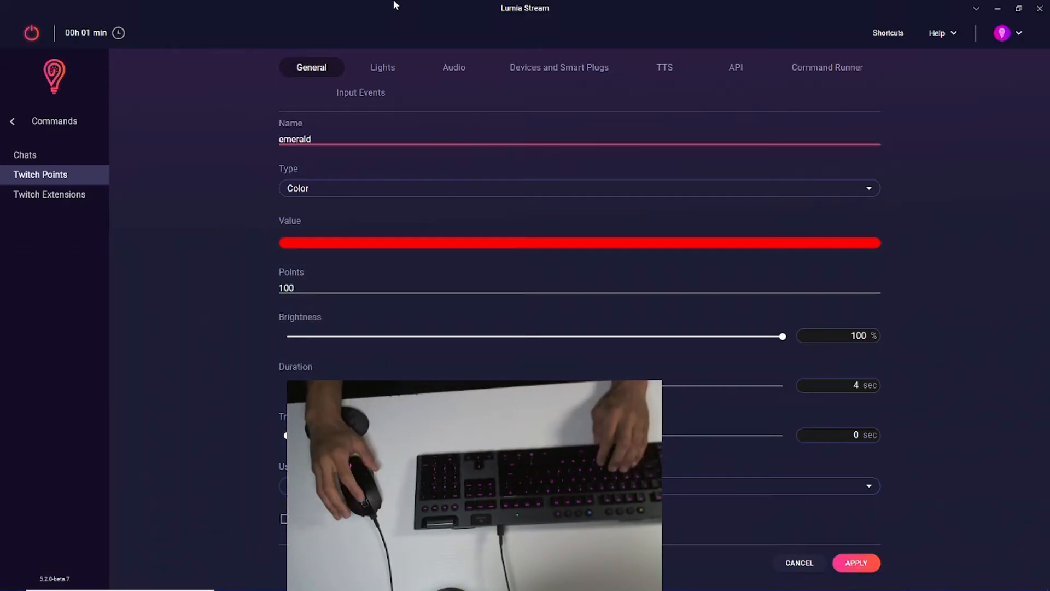
# Give the emerald points command the bookmarked green colour and 10-second duration, and apply it
pyautogui.click(578, 243)
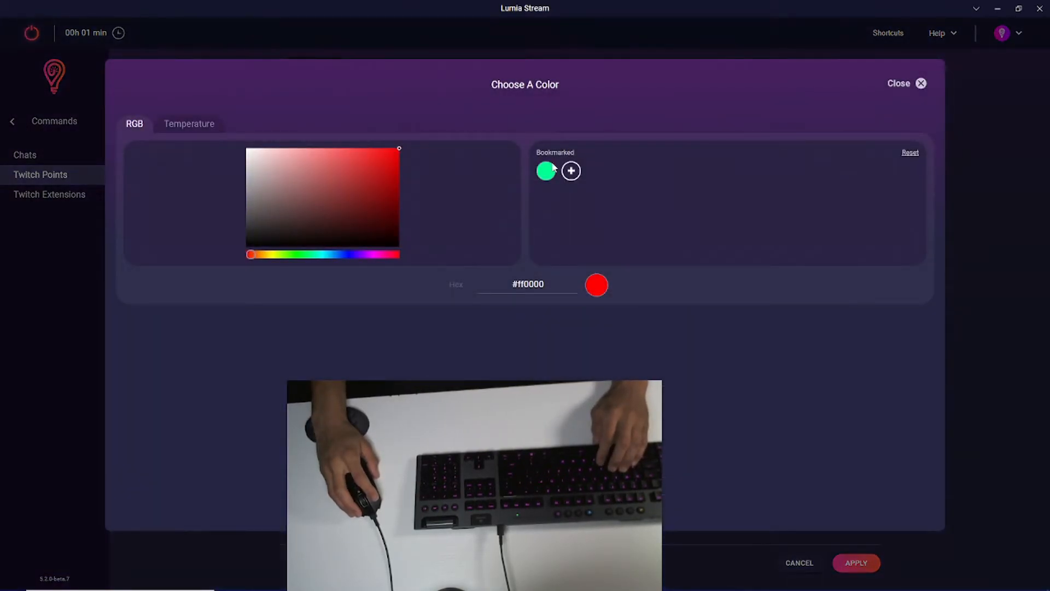
pyautogui.click(907, 83)
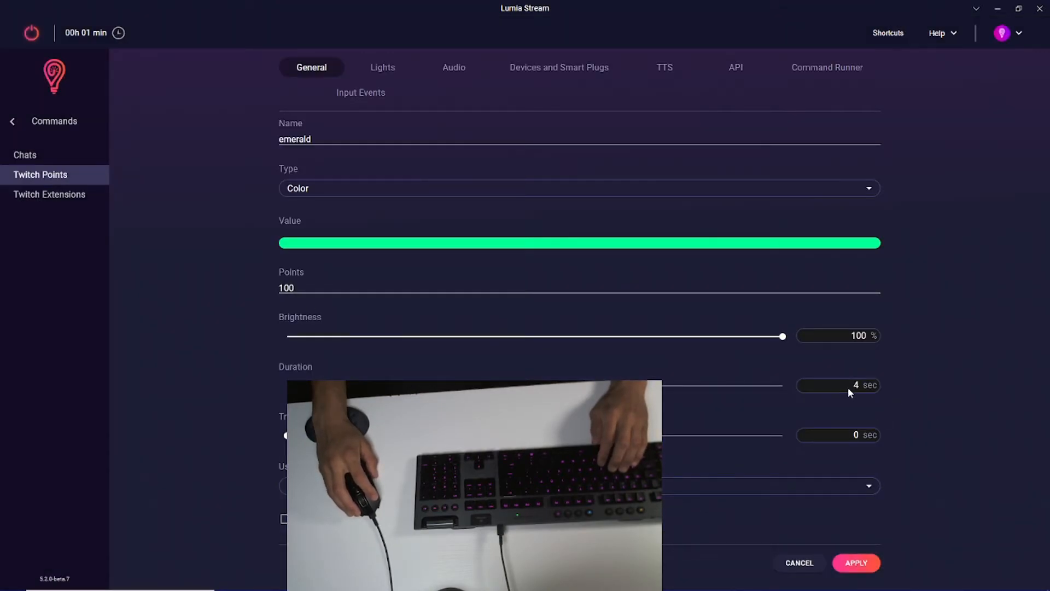
pyautogui.write('10')
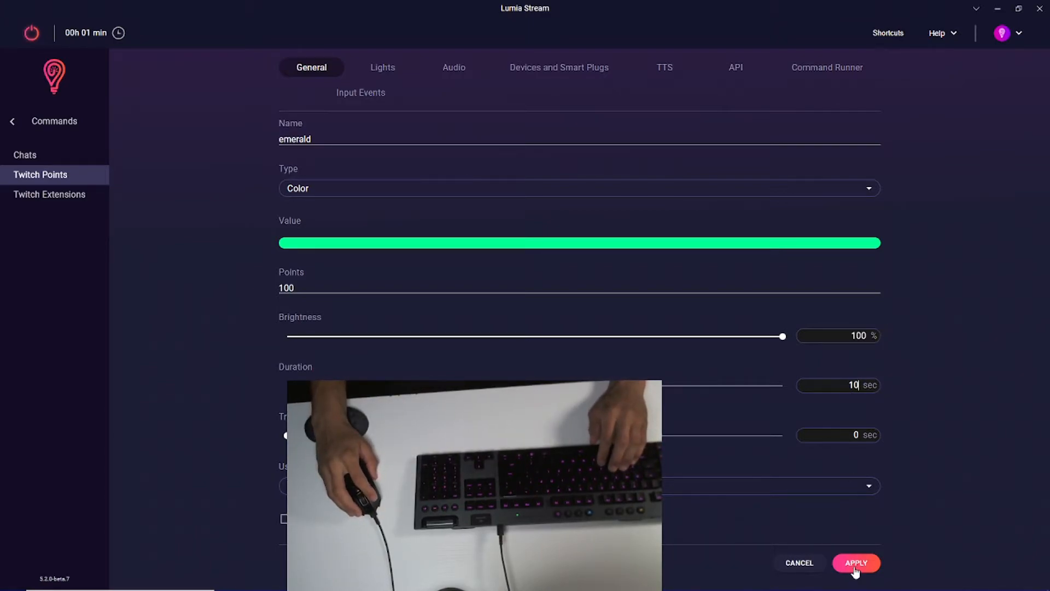
pyautogui.click(855, 562)
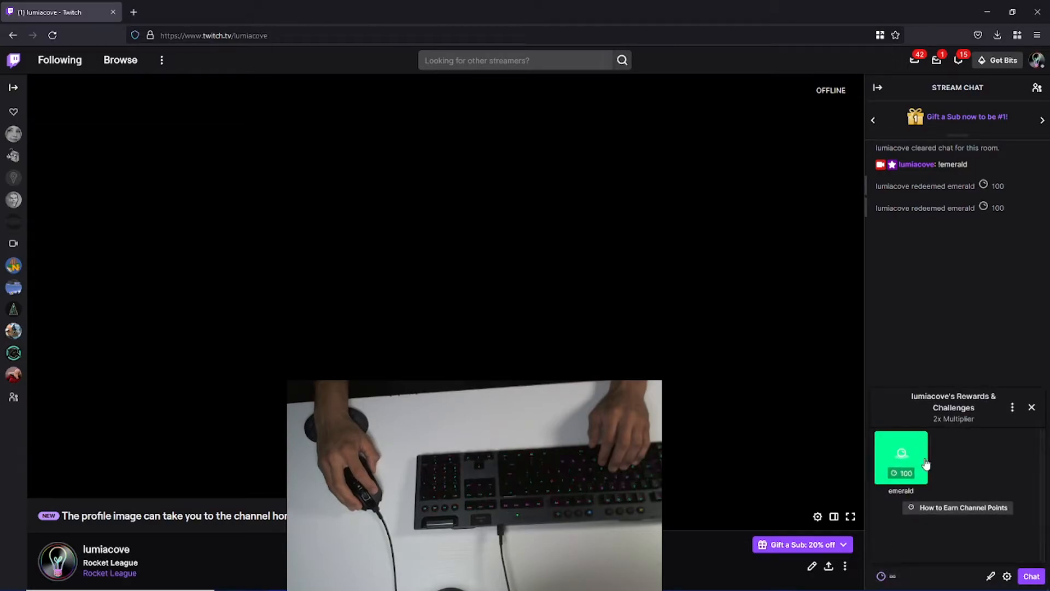
# Redeem the emerald channel points reward in Twitch
pyautogui.click(900, 458)
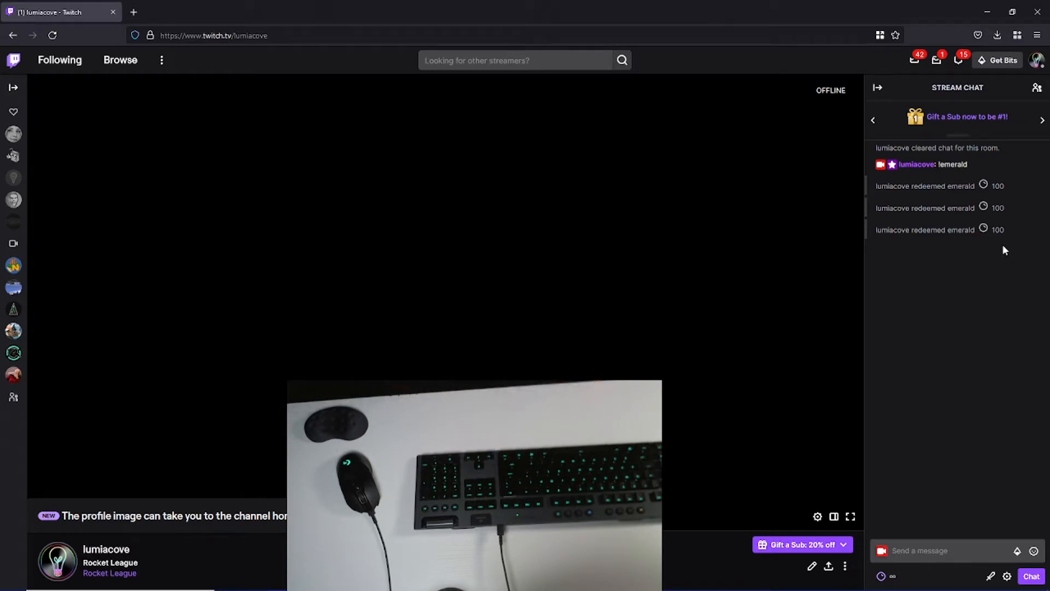
pyautogui.moveTo(1004, 217)
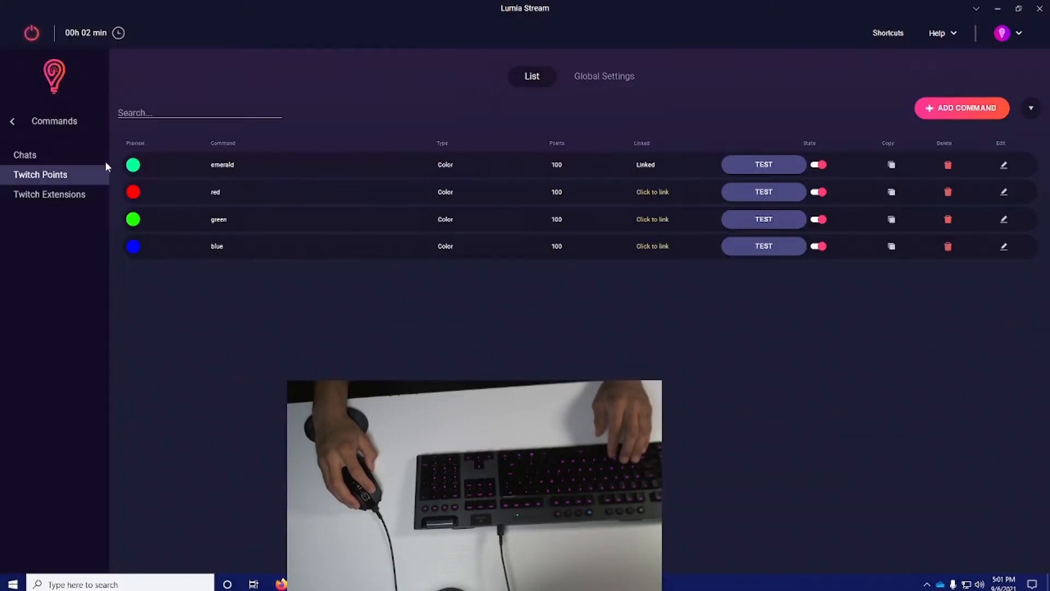
# Change the default lighting colour from magenta to orange (#ff8c00)
pyautogui.click(50, 121)
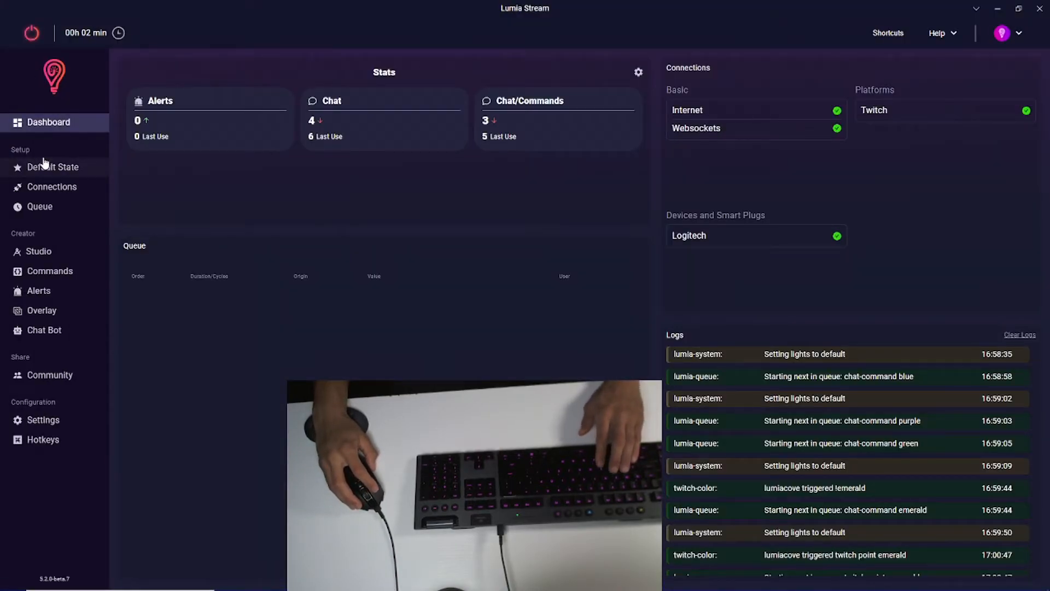
pyautogui.click(53, 166)
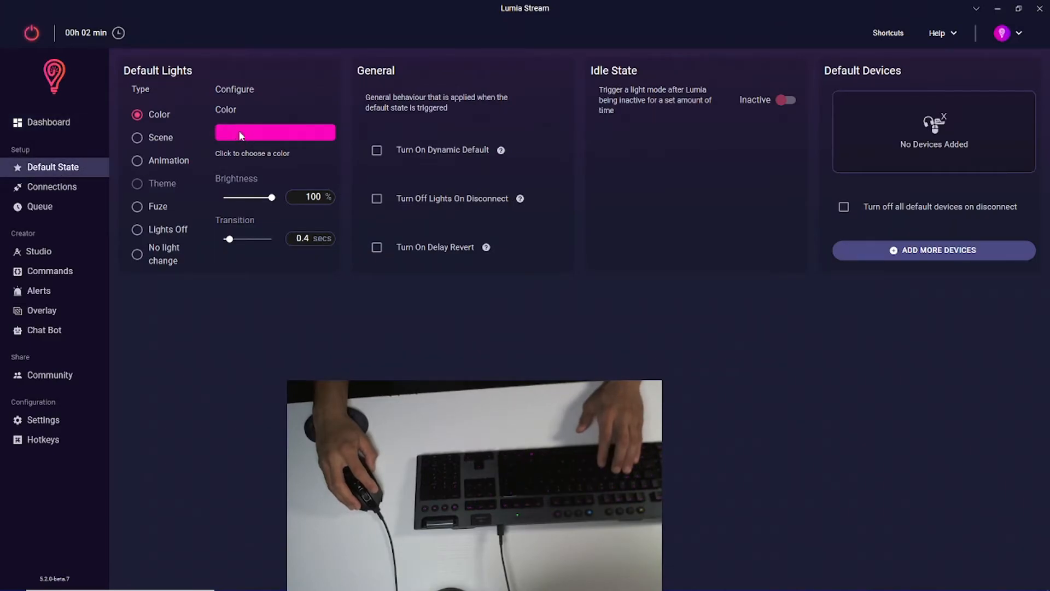
pyautogui.click(275, 132)
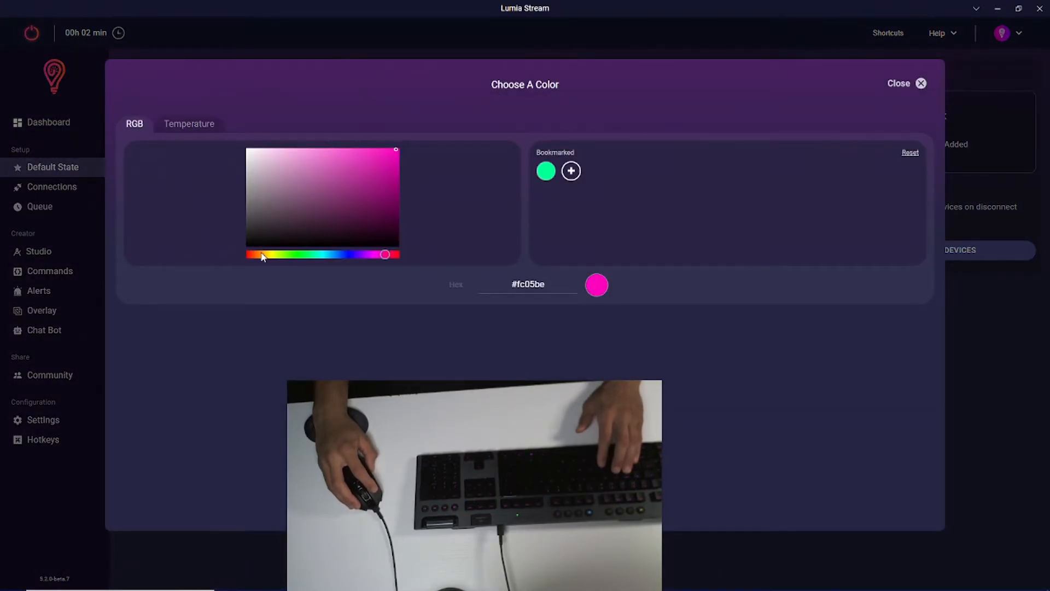
pyautogui.moveTo(385, 254); pyautogui.dragTo(262, 253)
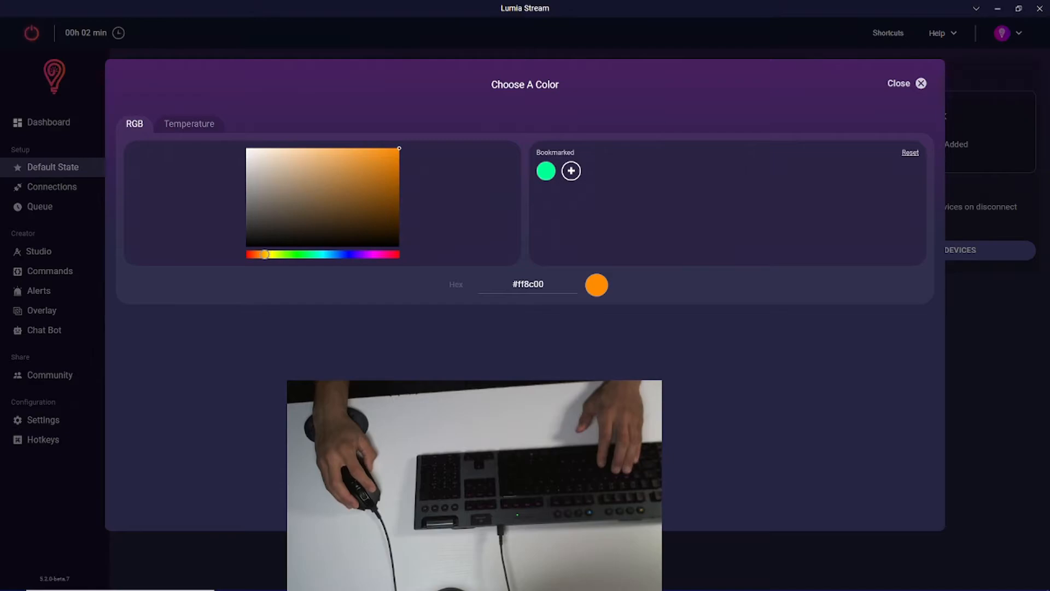
pyautogui.click(906, 83)
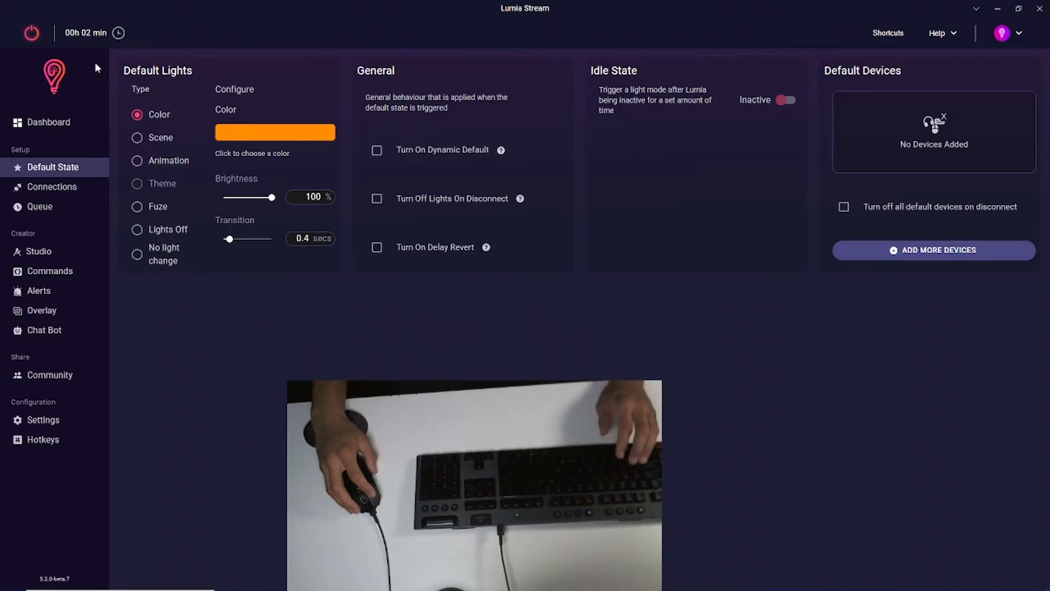
pyautogui.click(47, 271)
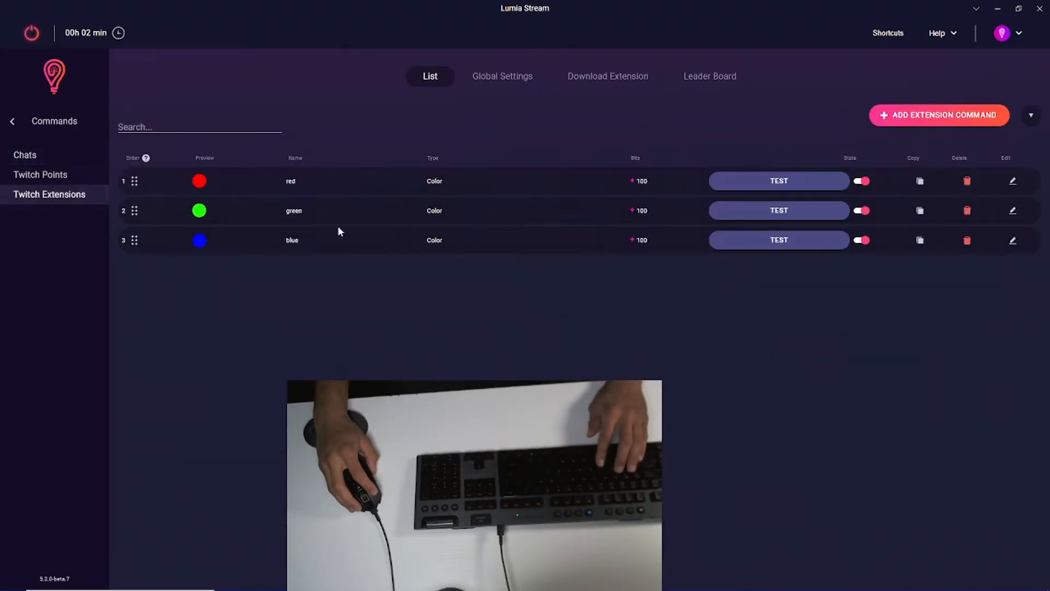
# Add an 'emerald' Twitch extension command with green colour, 100 Bits and 6 seconds, and apply it
pyautogui.click(938, 115)
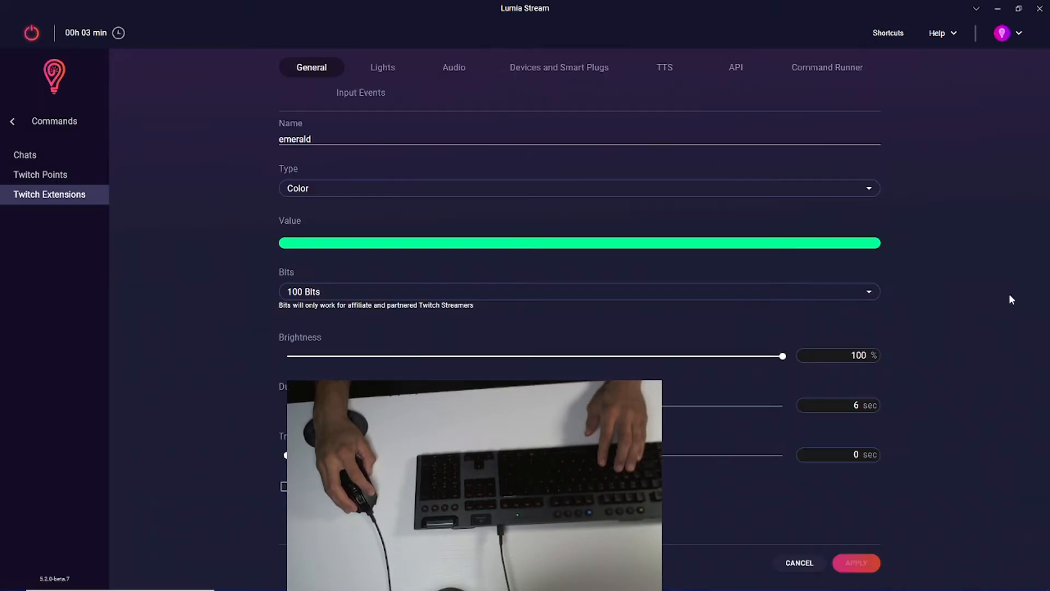
pyautogui.click(580, 291)
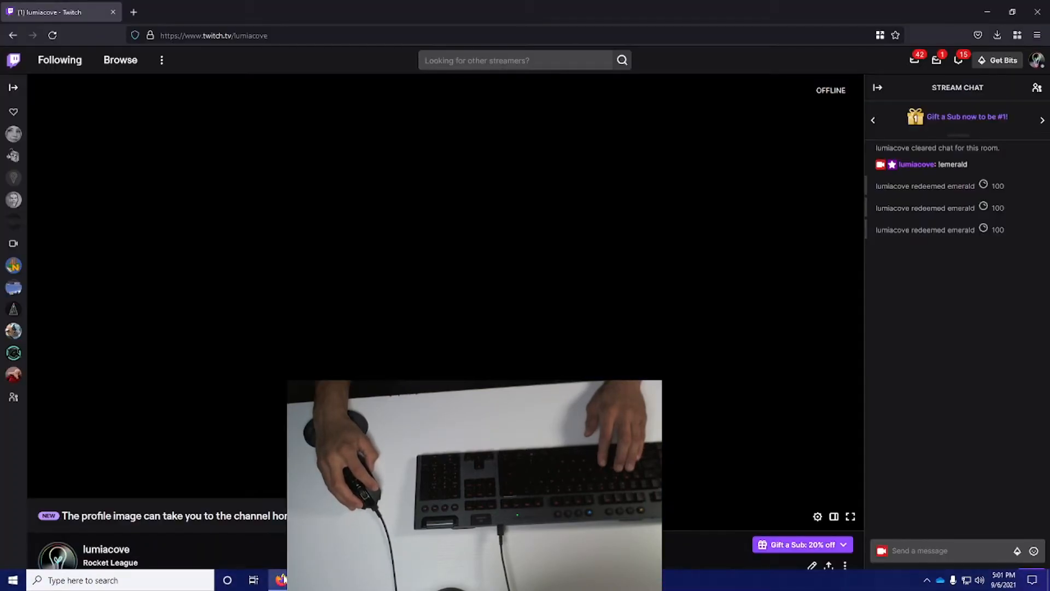
# Scroll the Twitch channel page to reach the Lumia extension panel
pyautogui.scroll(-3)
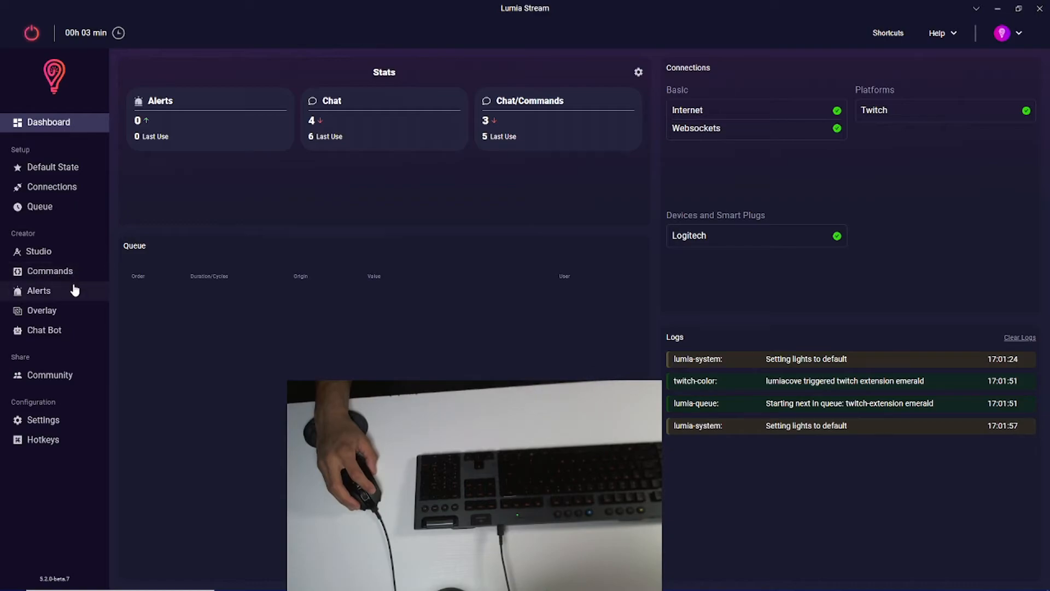
# Set the Twitch follower alert reaction to Police (after trying Flash Green) and return to the dashboard
pyautogui.click(40, 291)
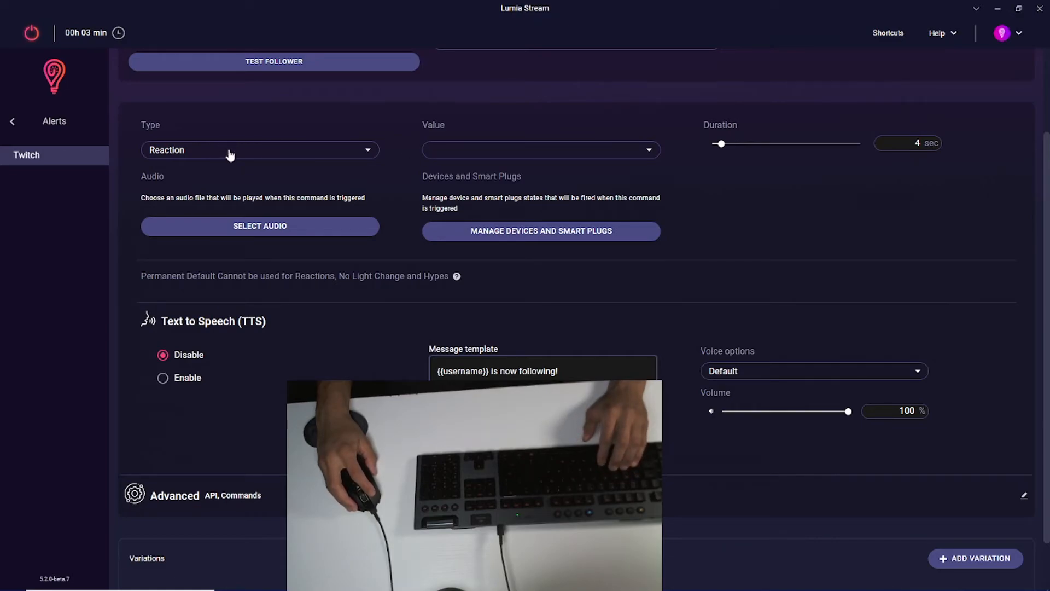
pyautogui.click(540, 150)
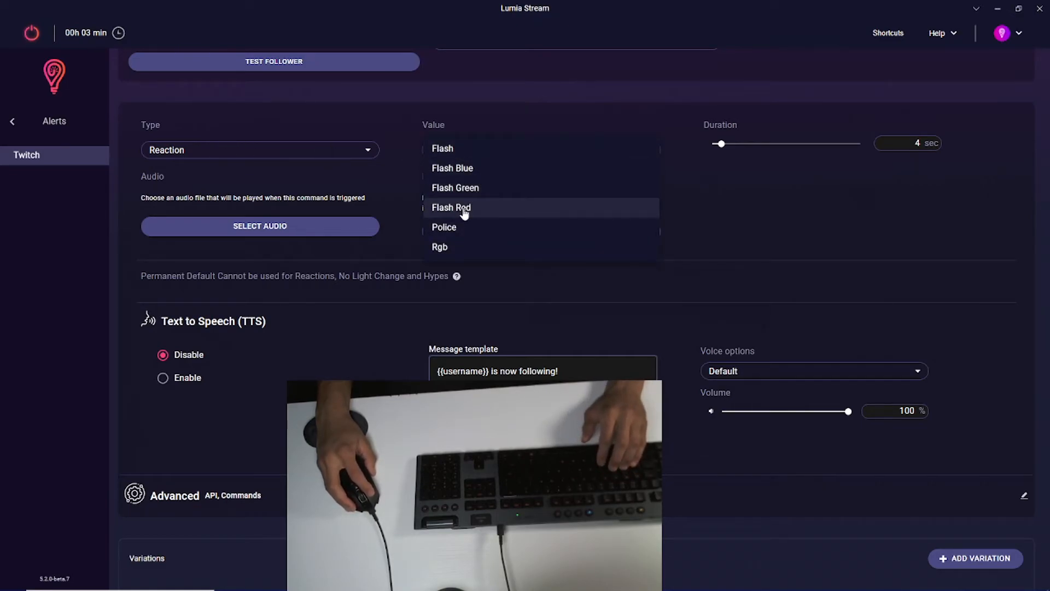
pyautogui.click(455, 187)
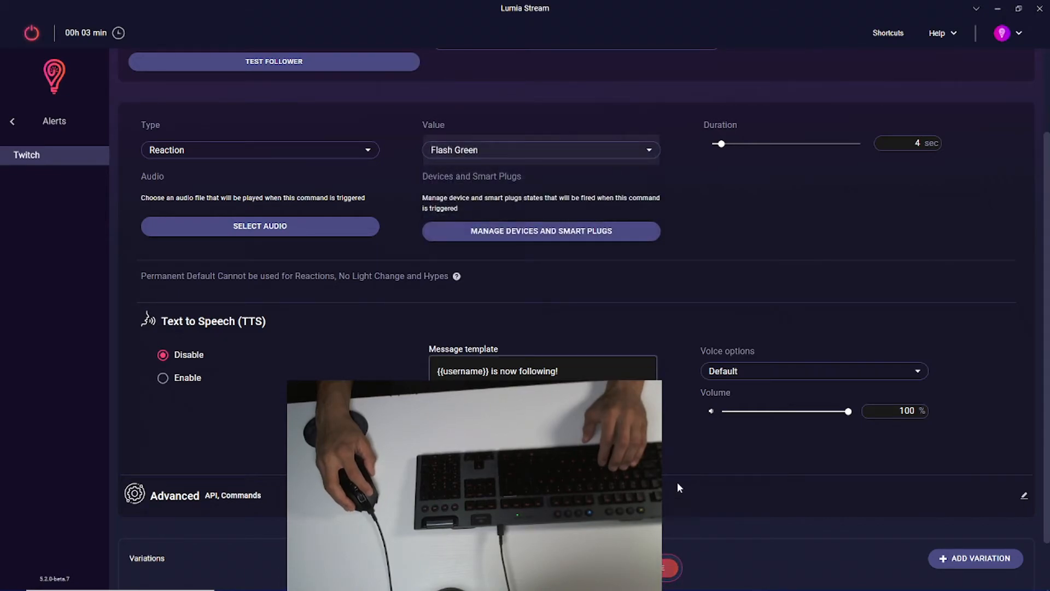
pyautogui.click(539, 150)
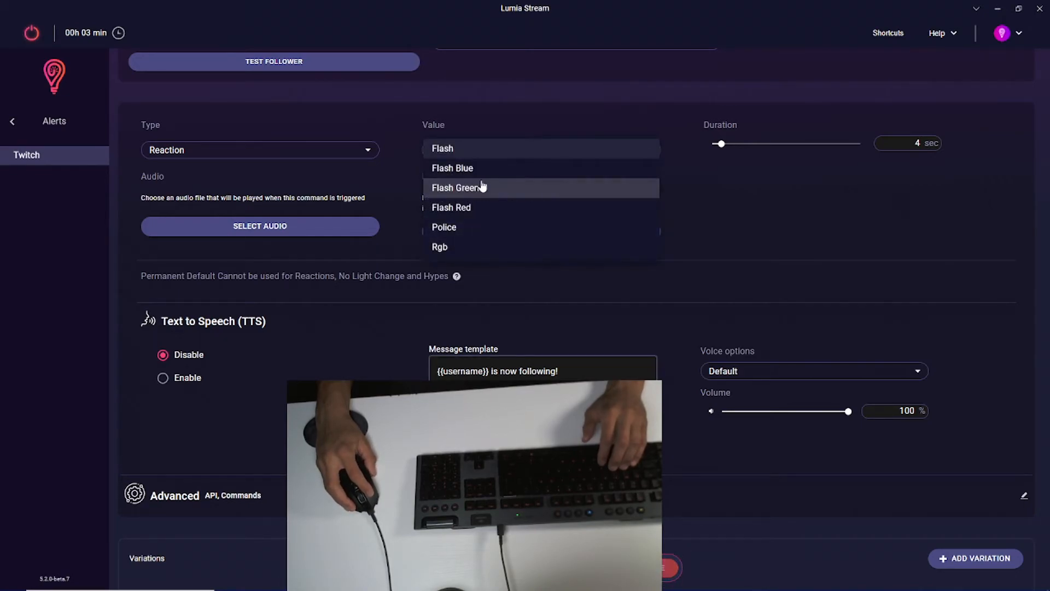
pyautogui.click(444, 227)
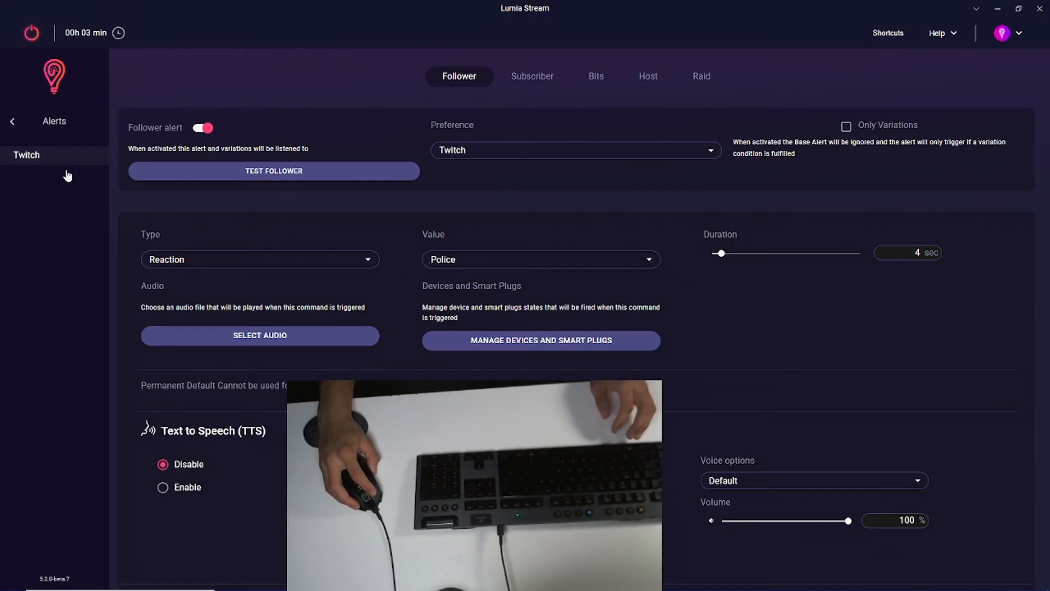
pyautogui.click(48, 122)
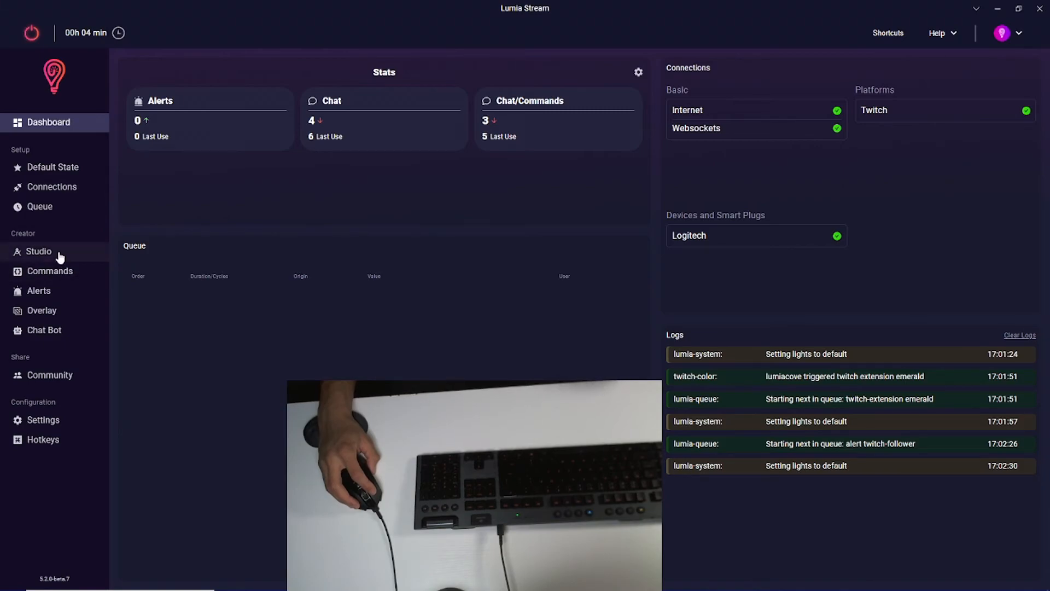
# Browse the Studio scenes and look inside the Fruits scene editor
pyautogui.click(39, 251)
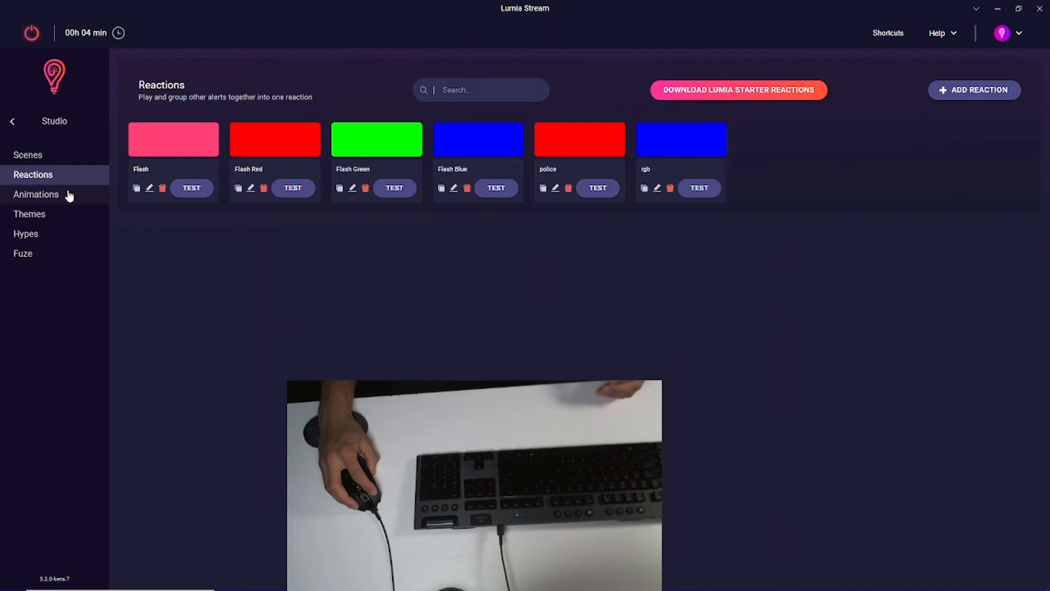
pyautogui.click(28, 154)
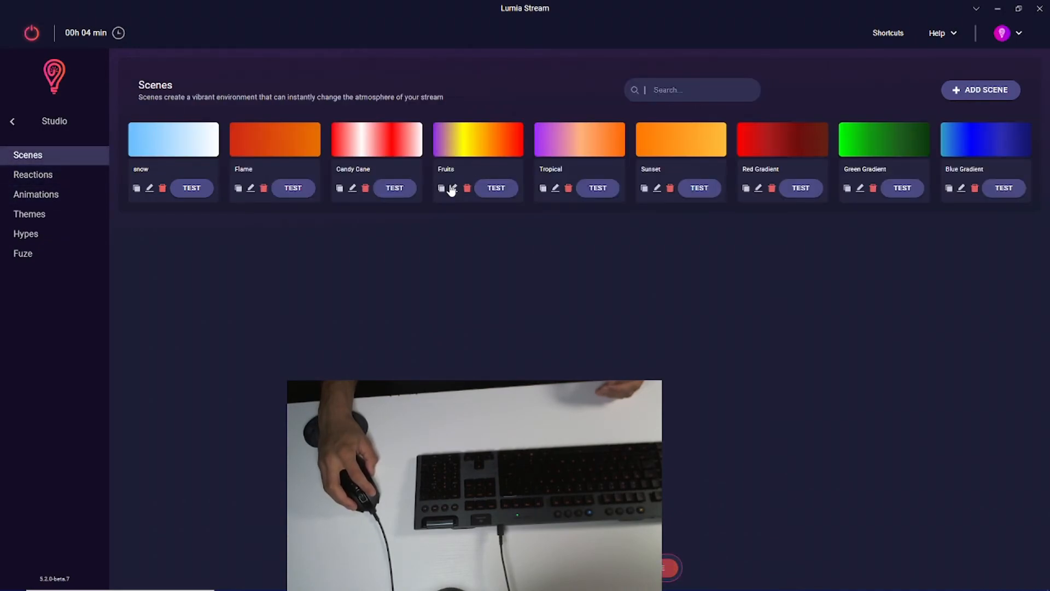
pyautogui.click(452, 188)
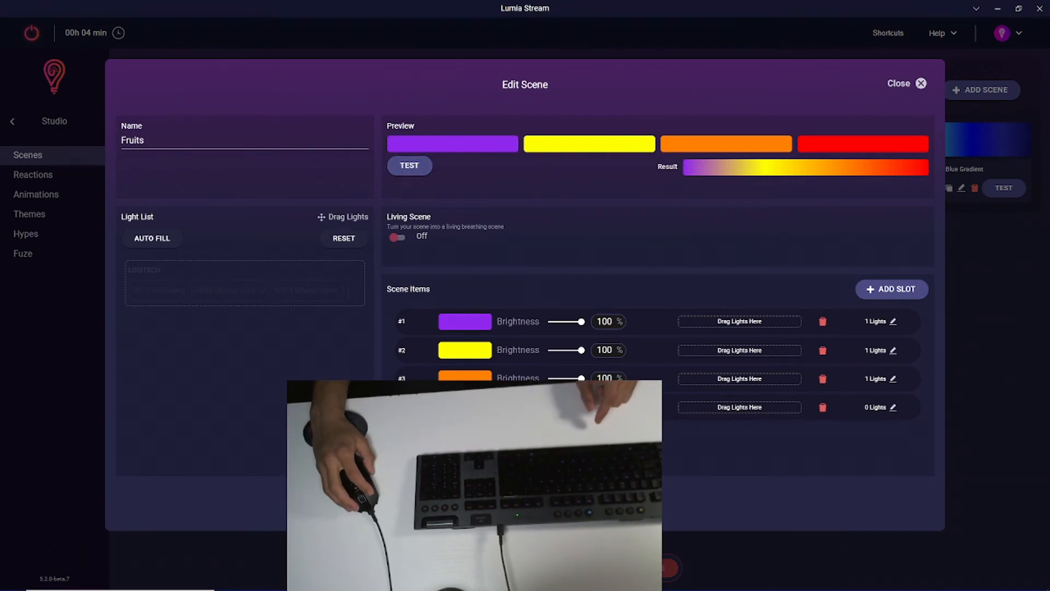
pyautogui.click(32, 175)
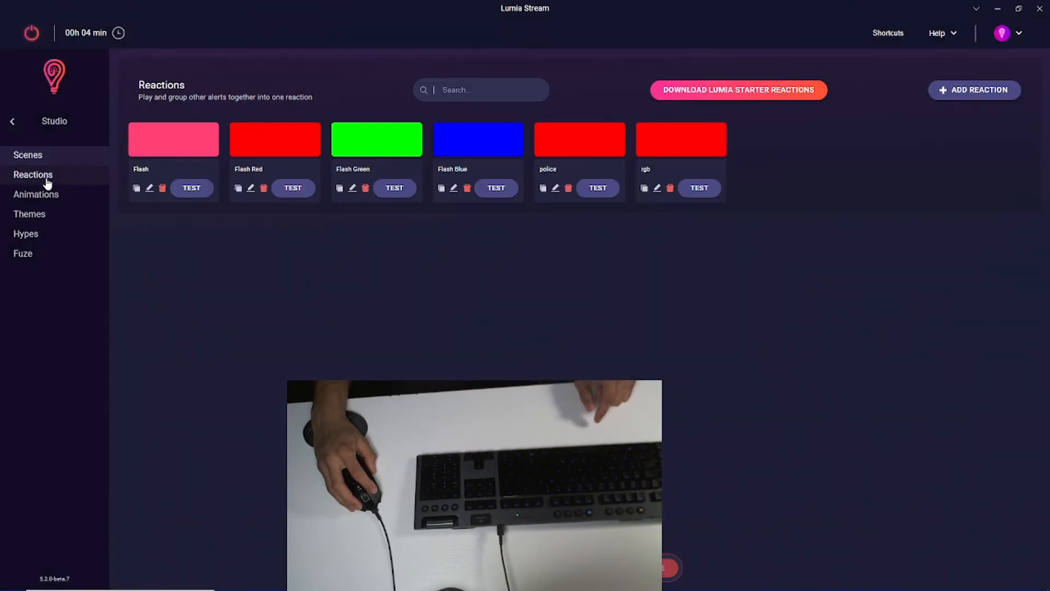
# Download the Lumia Starter Reactions (Red Alert, Purple Rain, Blackout) and return to the Dashboard
pyautogui.click(739, 90)
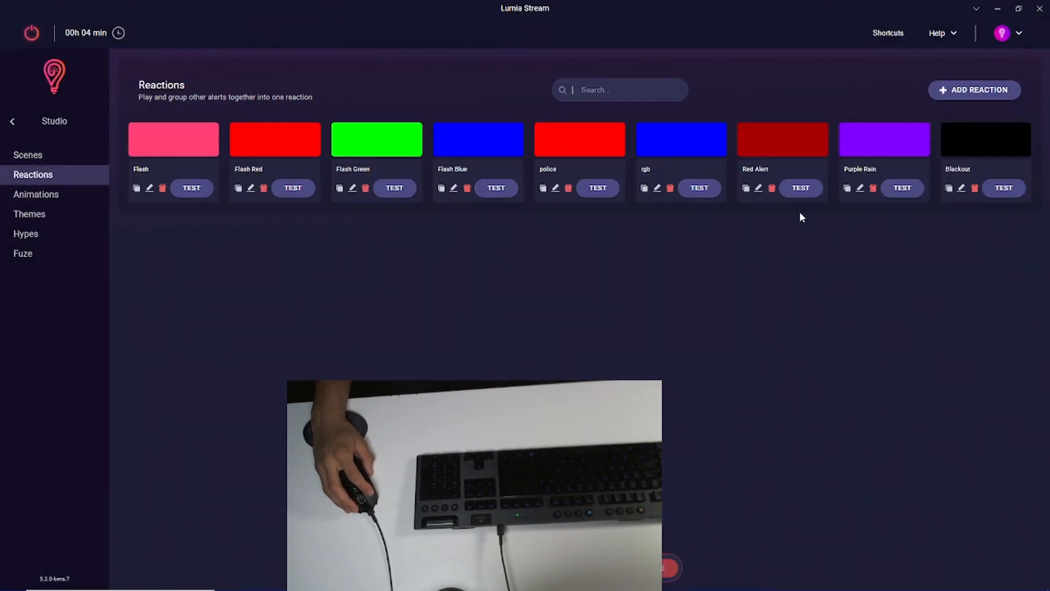
pyautogui.click(48, 122)
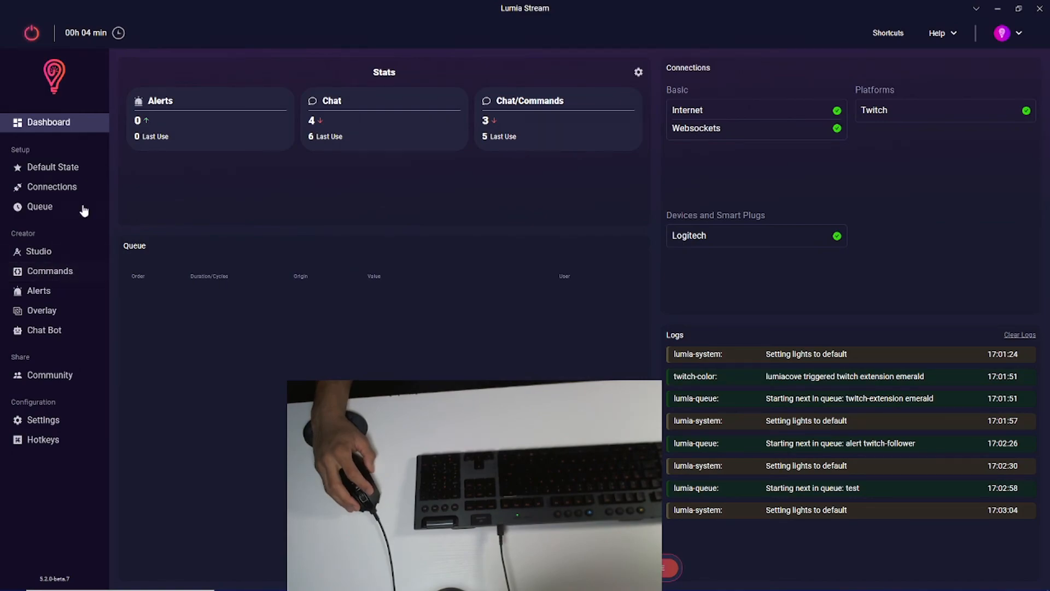